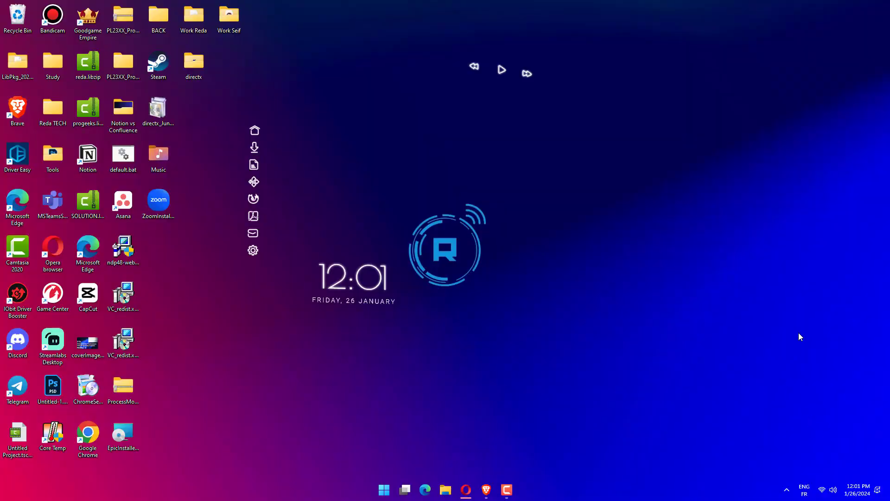
{"action": "mouse_move", "coordinate": [604, 341]}
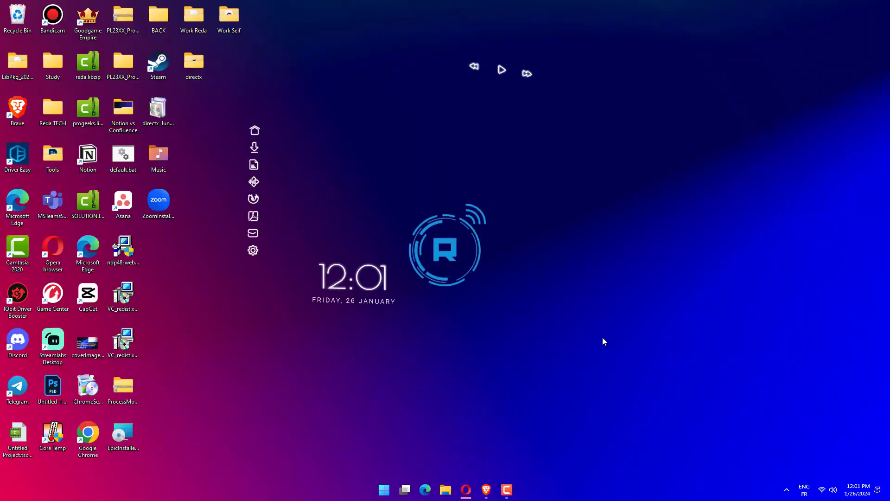
{"action": "mouse_move", "coordinate": [503, 395]}
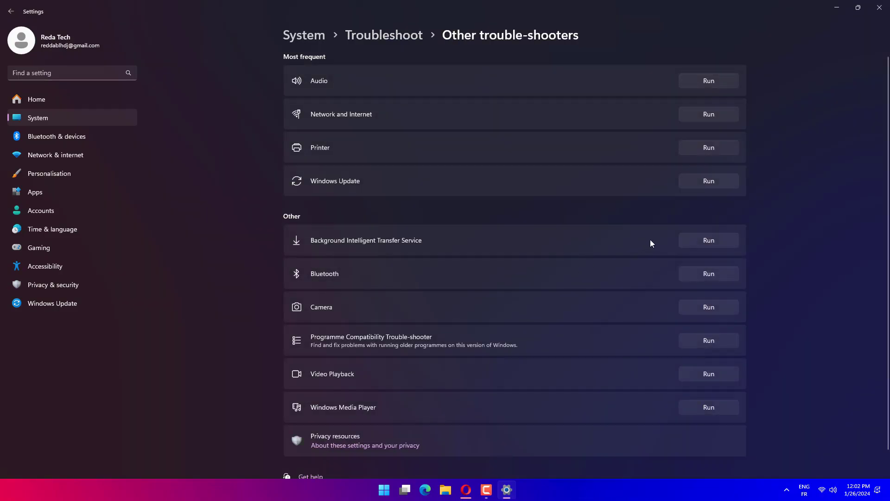
{"action": "mouse_move", "coordinate": [708, 180]}
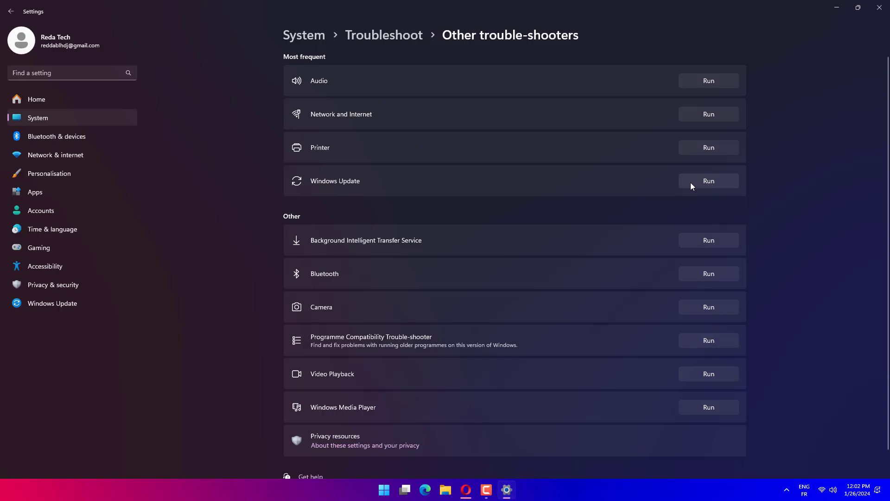
{"action": "mouse_move", "coordinate": [711, 187]}
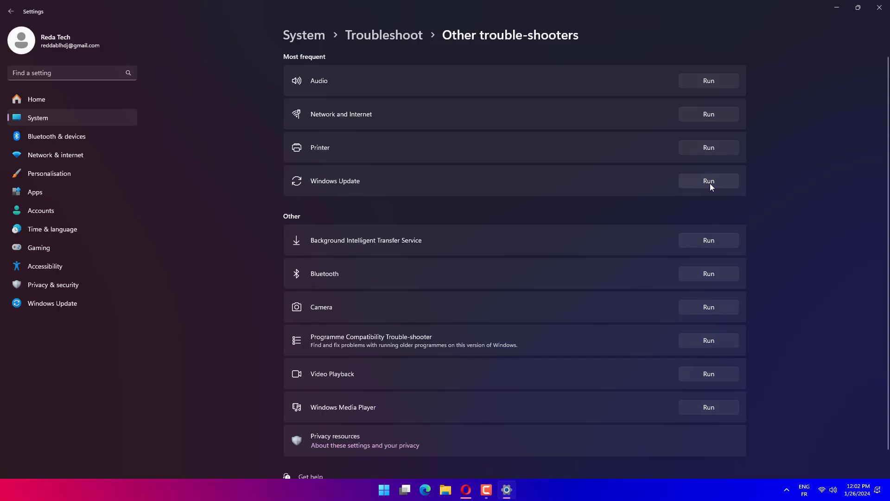
{"action": "mouse_move", "coordinate": [702, 202]}
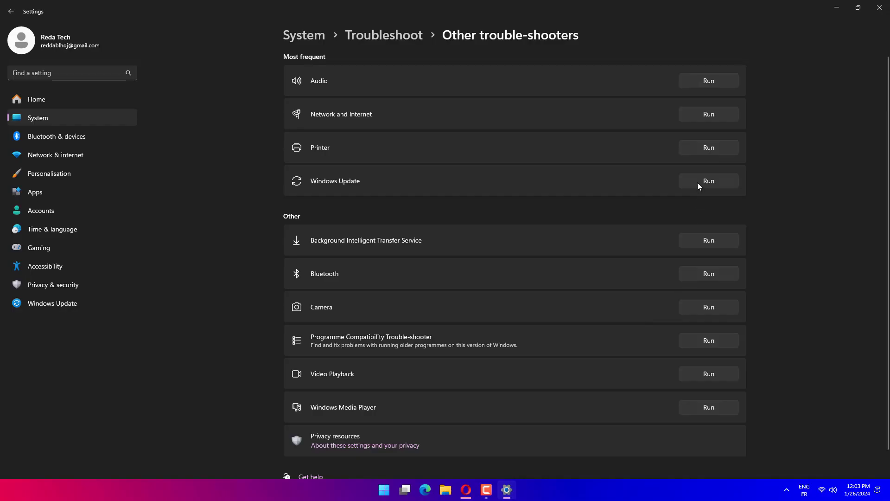
- Run the Windows Update troubleshooter from Other troubleshooters and close its results
{"action": "left_click", "coordinate": [708, 180]}
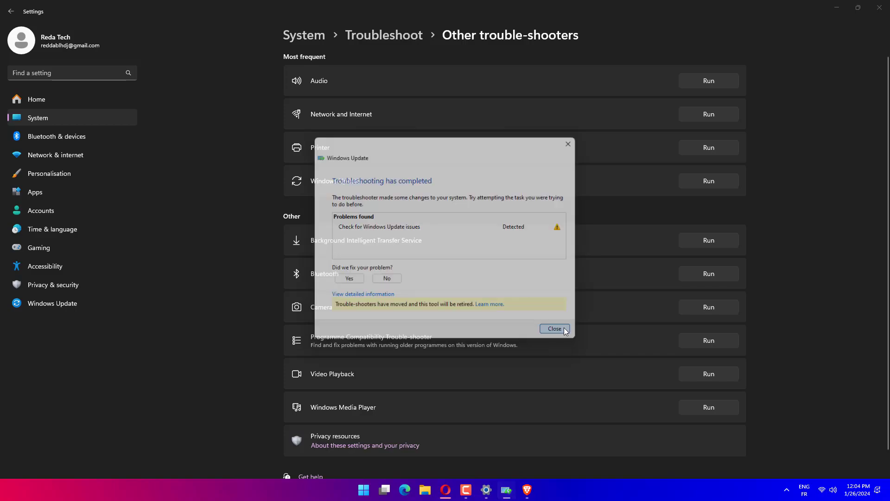
{"action": "left_click", "coordinate": [553, 328]}
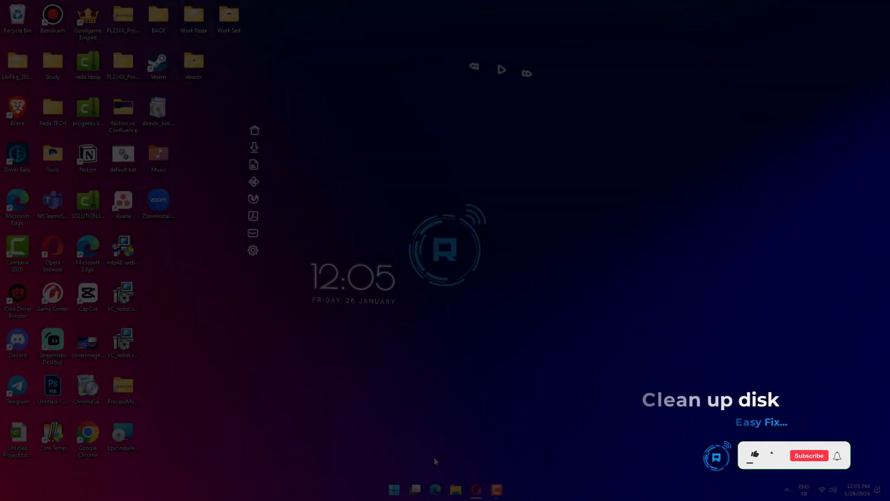
- Launch cleanmgr for drive C:, include system files like Windows Update Clean-up, then dismiss it
{"action": "type", "text": "cleanmgr"}
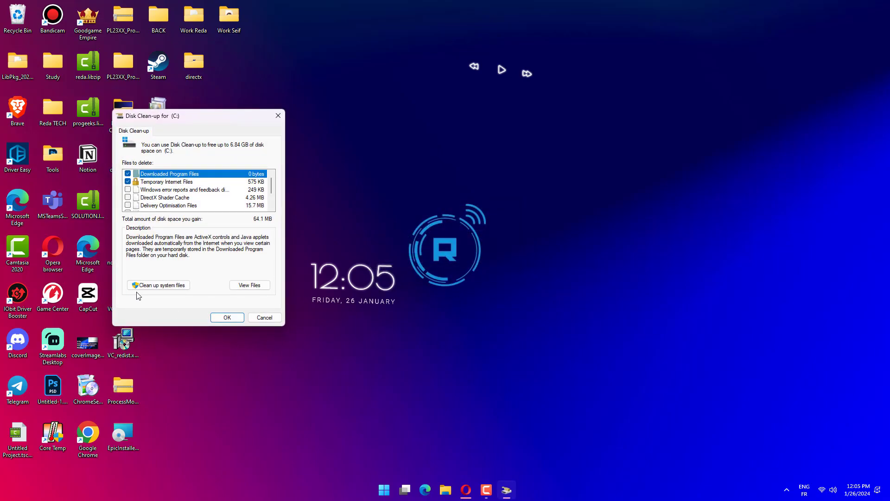
{"action": "left_click", "coordinate": [157, 284]}
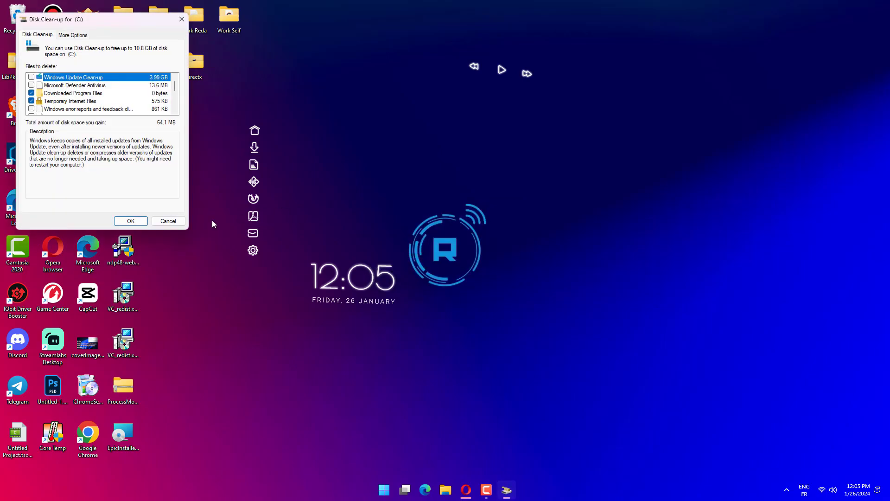
{"action": "mouse_move", "coordinate": [168, 221]}
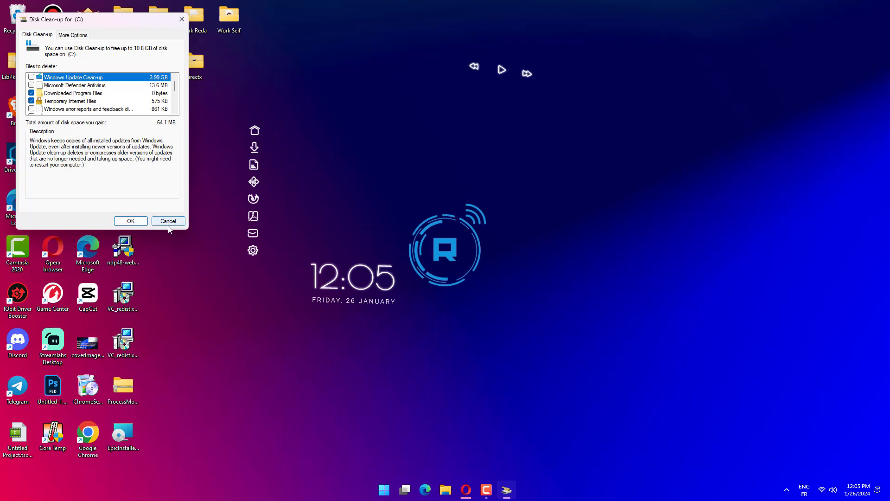
{"action": "left_click", "coordinate": [168, 221]}
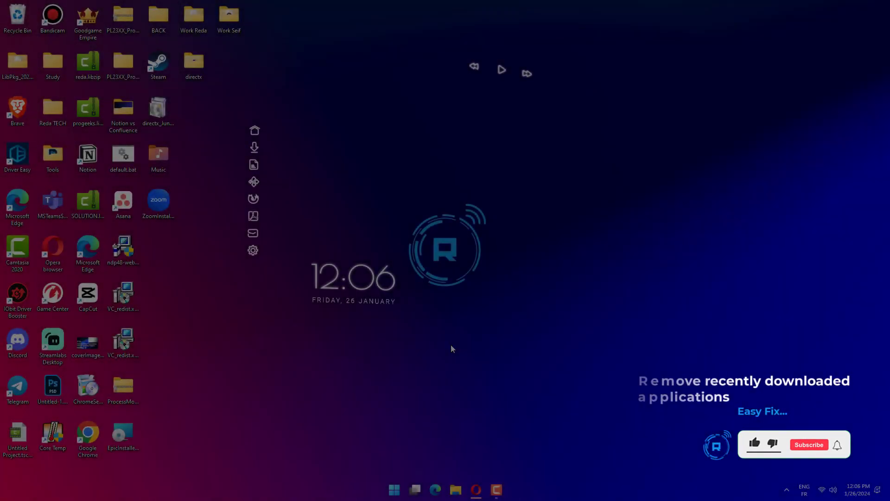
- Navigate Control Panel through Programs to Programs and Features, listing 43 installed programs
{"action": "left_click", "coordinate": [394, 488]}
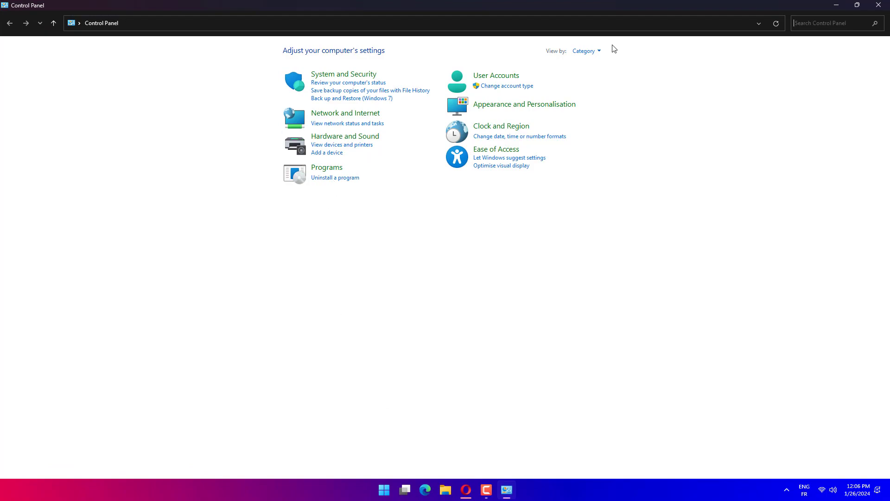
{"action": "left_click", "coordinate": [585, 51]}
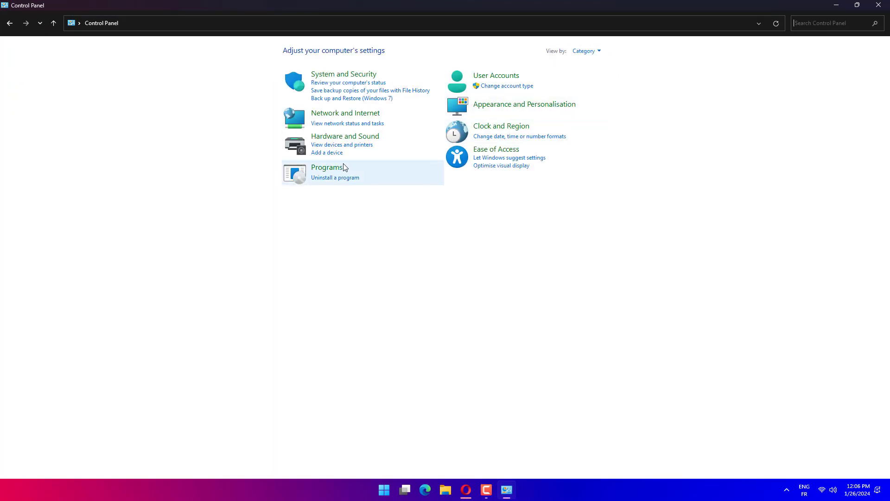
{"action": "left_click", "coordinate": [326, 167]}
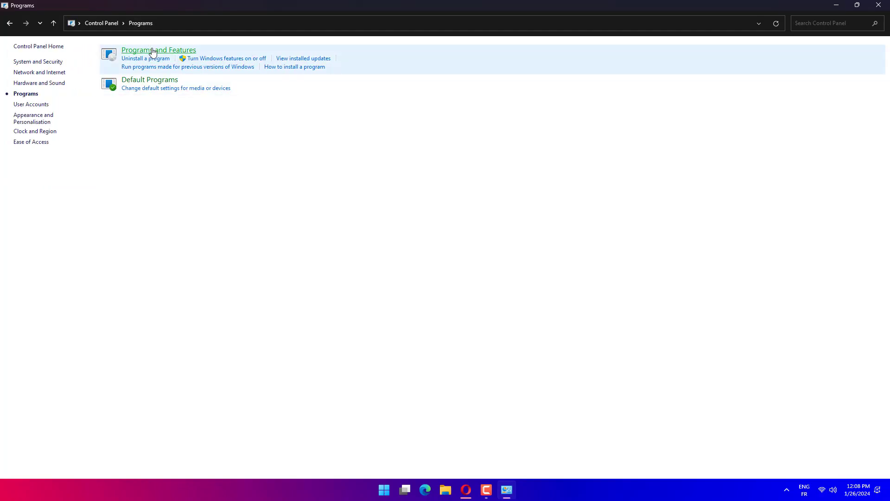
{"action": "left_click", "coordinate": [159, 49]}
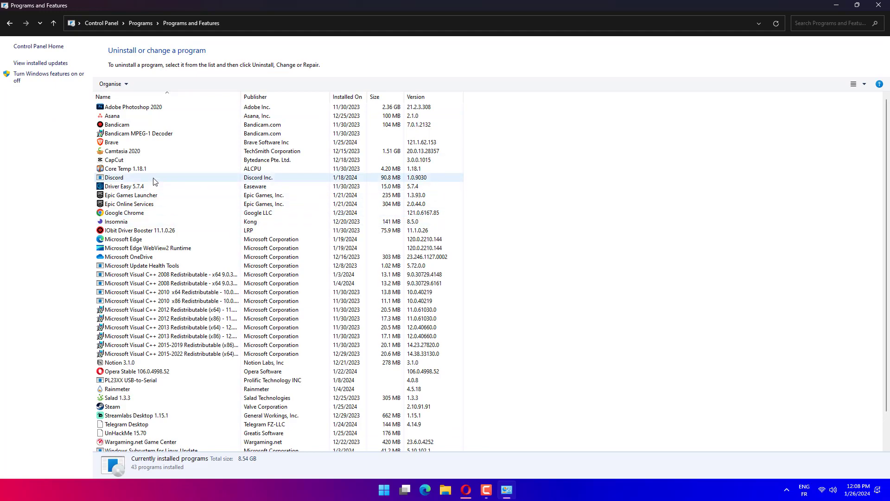
- Select Epic Games Launcher in the installed list and choose Uninstall from its menu
{"action": "left_click", "coordinate": [123, 186]}
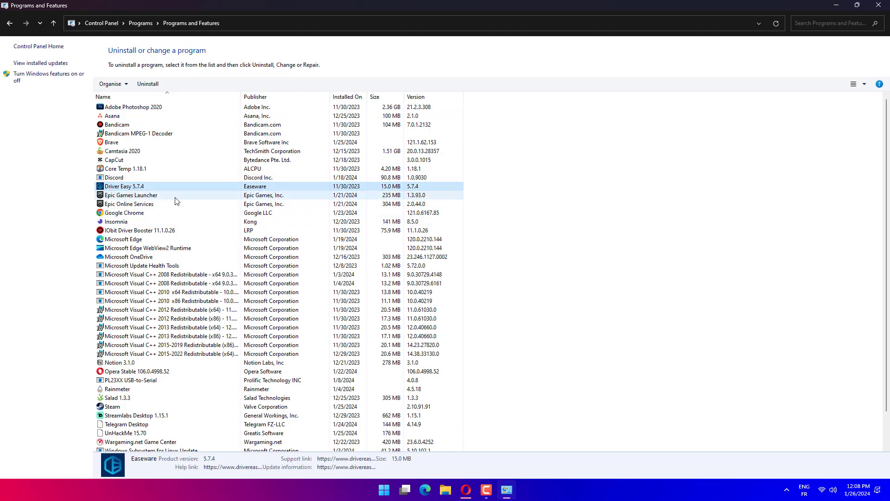
{"action": "left_click", "coordinate": [131, 194]}
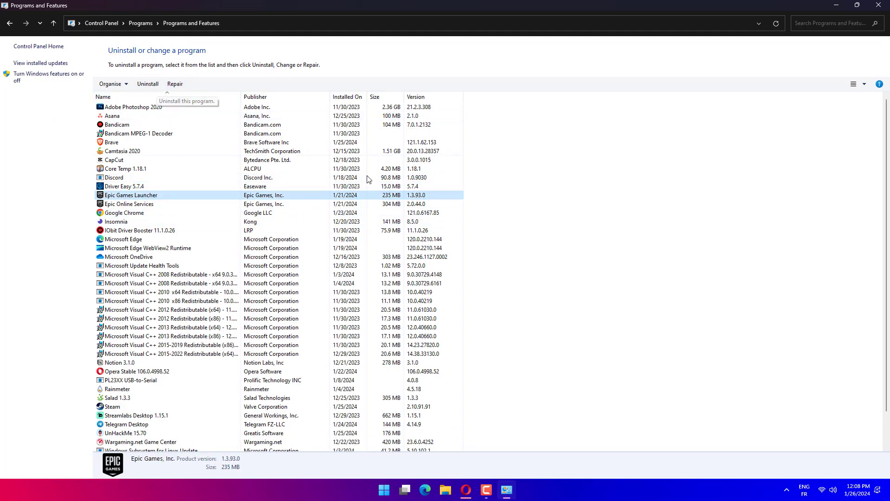
{"action": "mouse_move", "coordinate": [237, 202]}
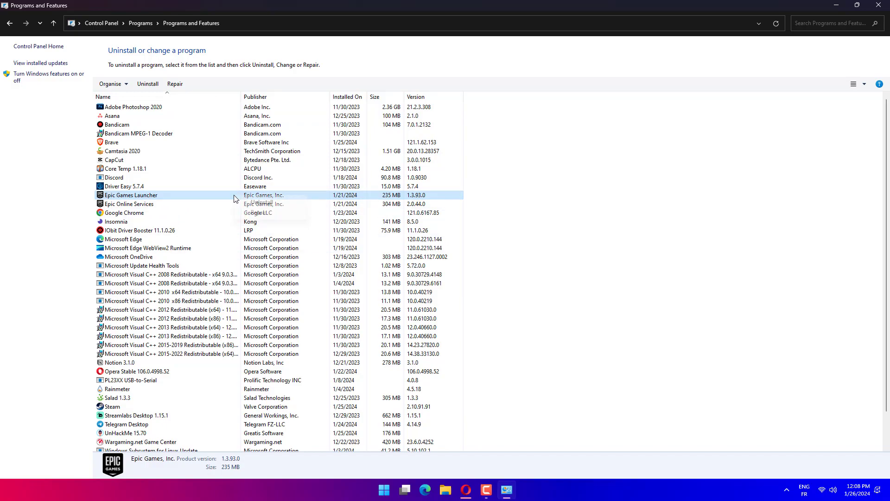
{"action": "right_click", "coordinate": [130, 194]}
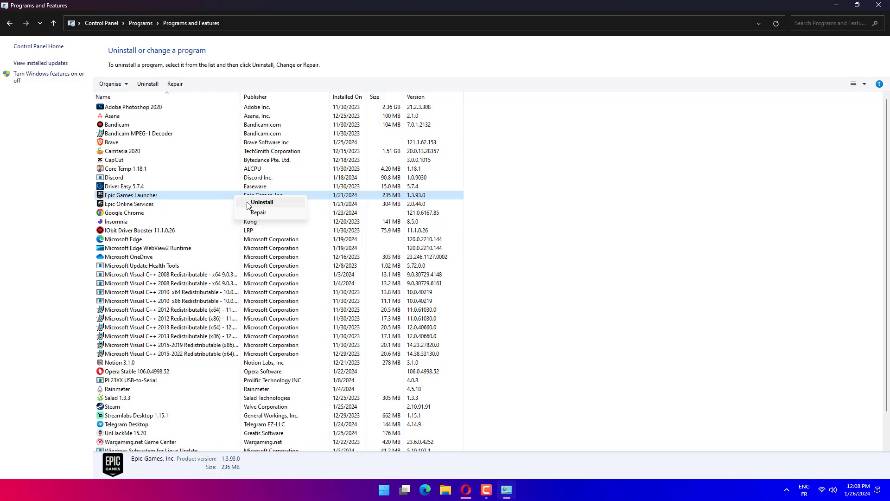
{"action": "left_click", "coordinate": [394, 488]}
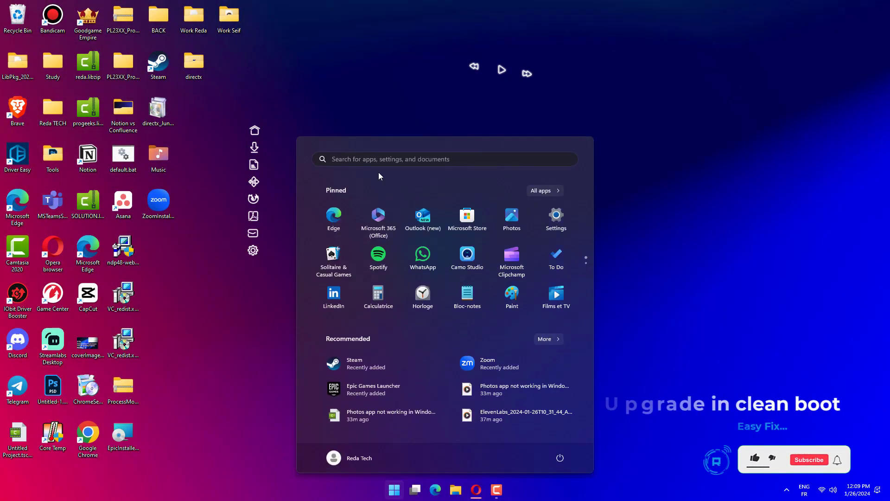
- Launch msconfig.exe, review the Boot and Services tabs, then show the Startup tab
{"action": "type", "text": "msconfig.exe"}
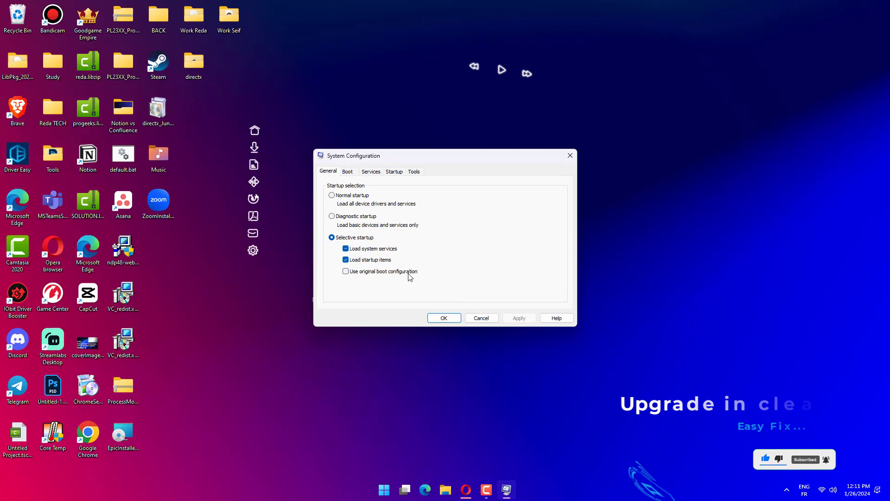
{"action": "mouse_move", "coordinate": [343, 167]}
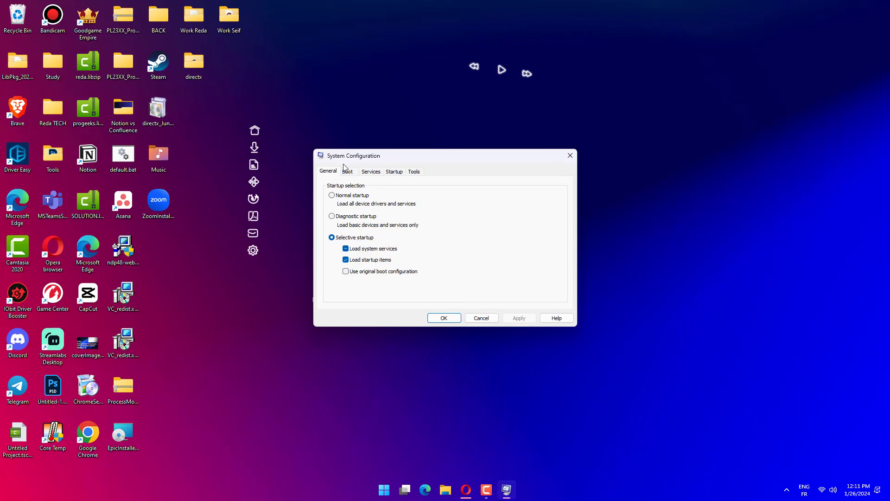
{"action": "left_click", "coordinate": [347, 171]}
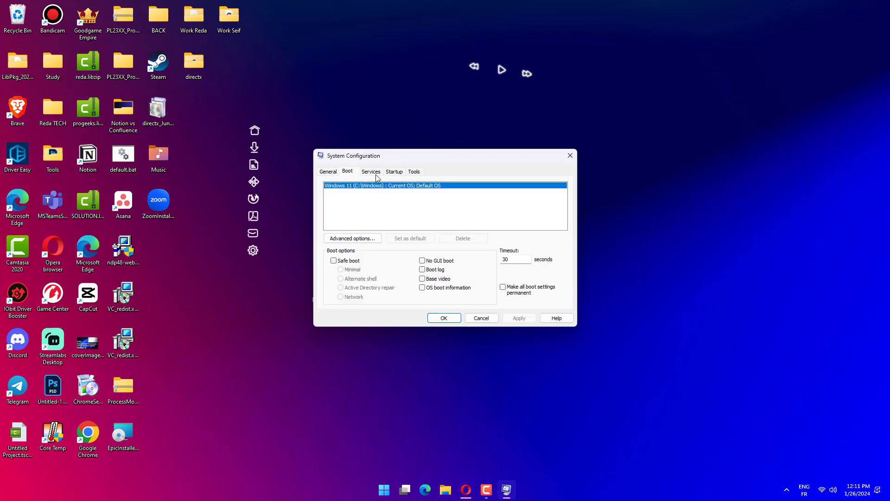
{"action": "left_click", "coordinate": [370, 171]}
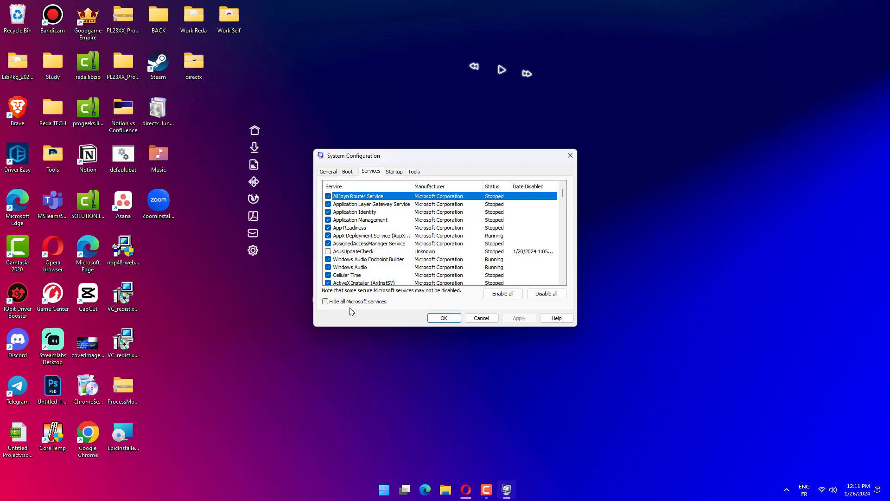
{"action": "mouse_move", "coordinate": [444, 317]}
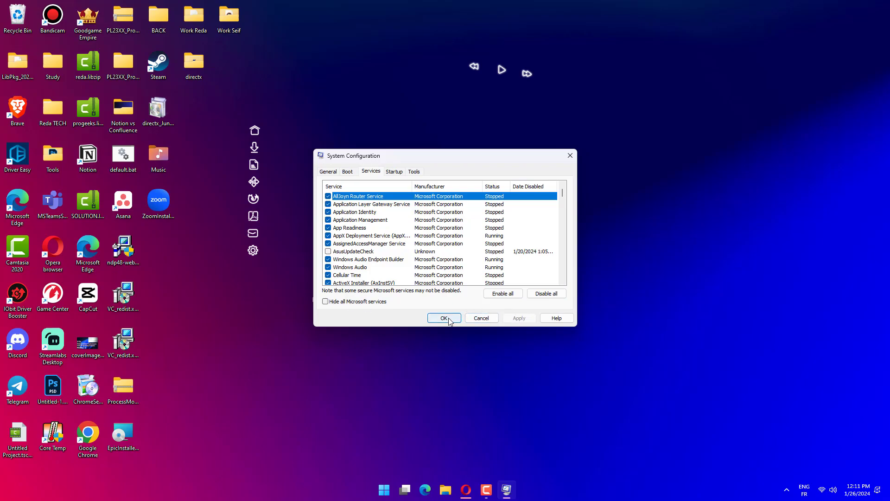
{"action": "left_click", "coordinate": [444, 318]}
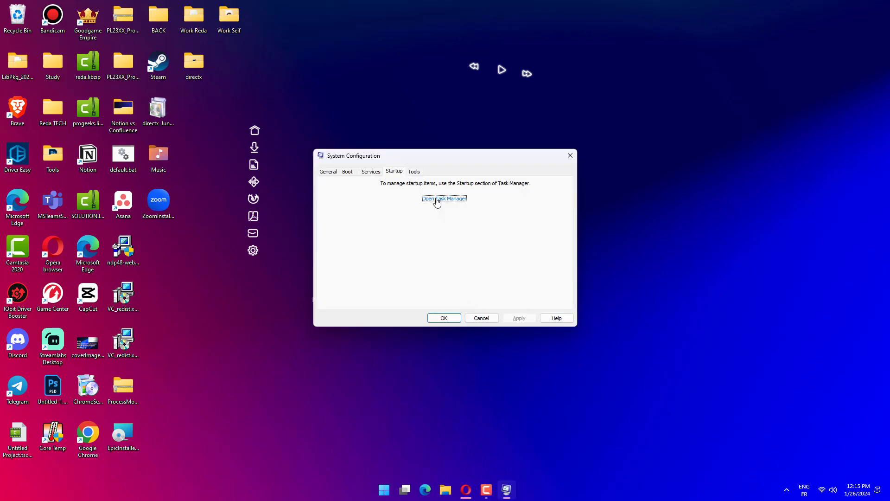
{"action": "left_click", "coordinate": [444, 198]}
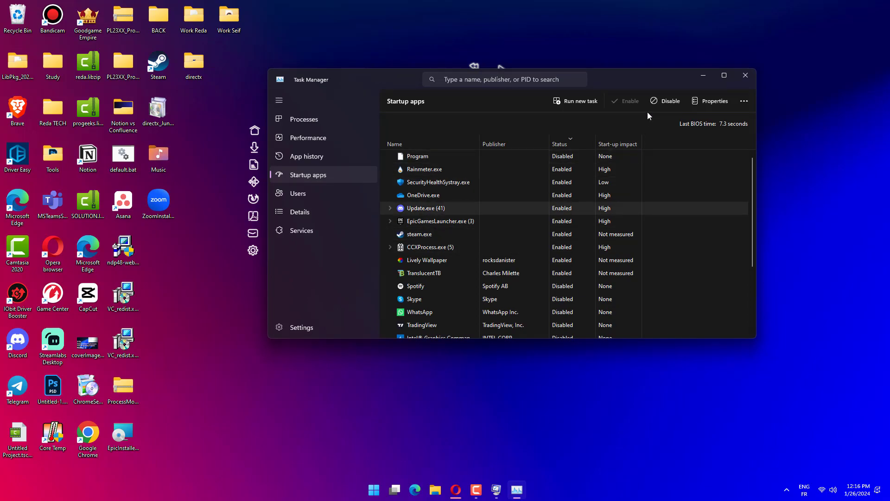
{"action": "mouse_move", "coordinate": [664, 105]}
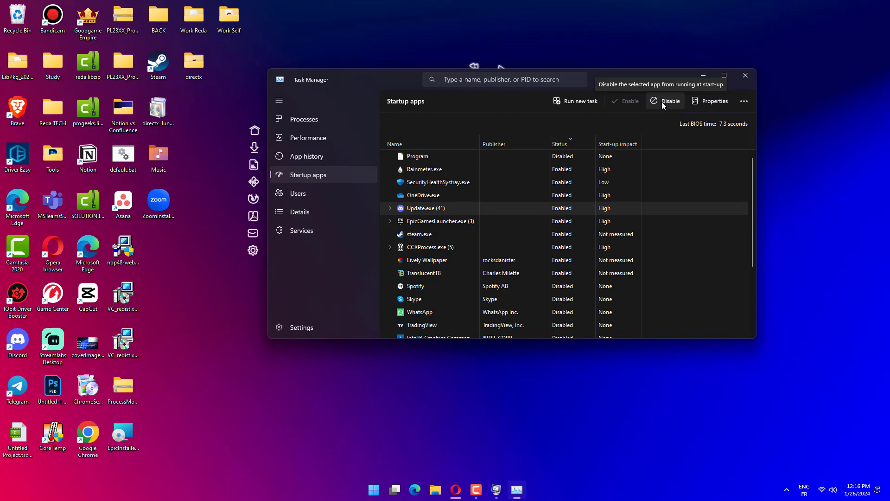
{"action": "mouse_move", "coordinate": [745, 76]}
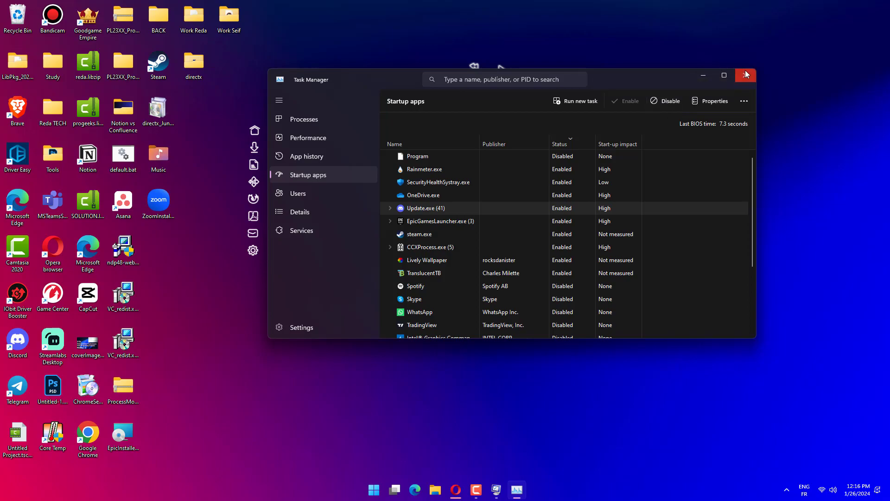
{"action": "left_click", "coordinate": [746, 75]}
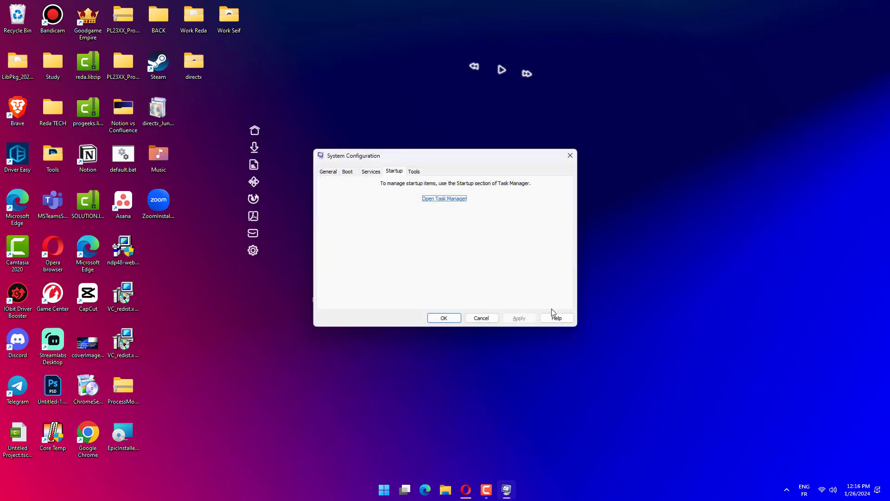